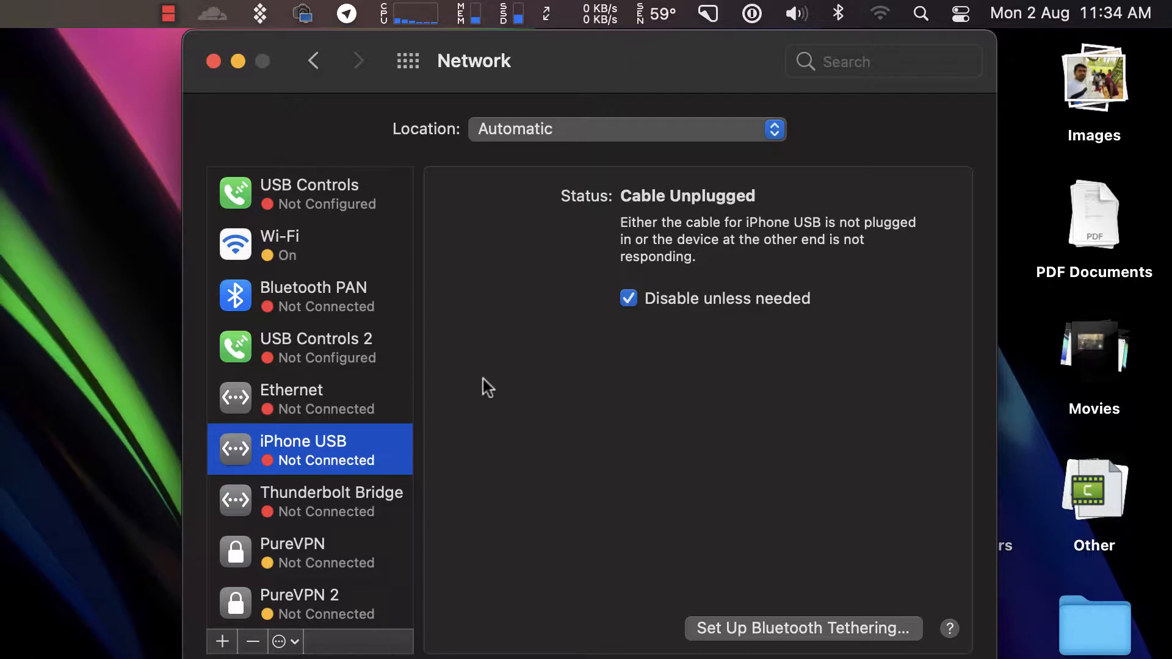
pyautogui.moveTo(348, 468)
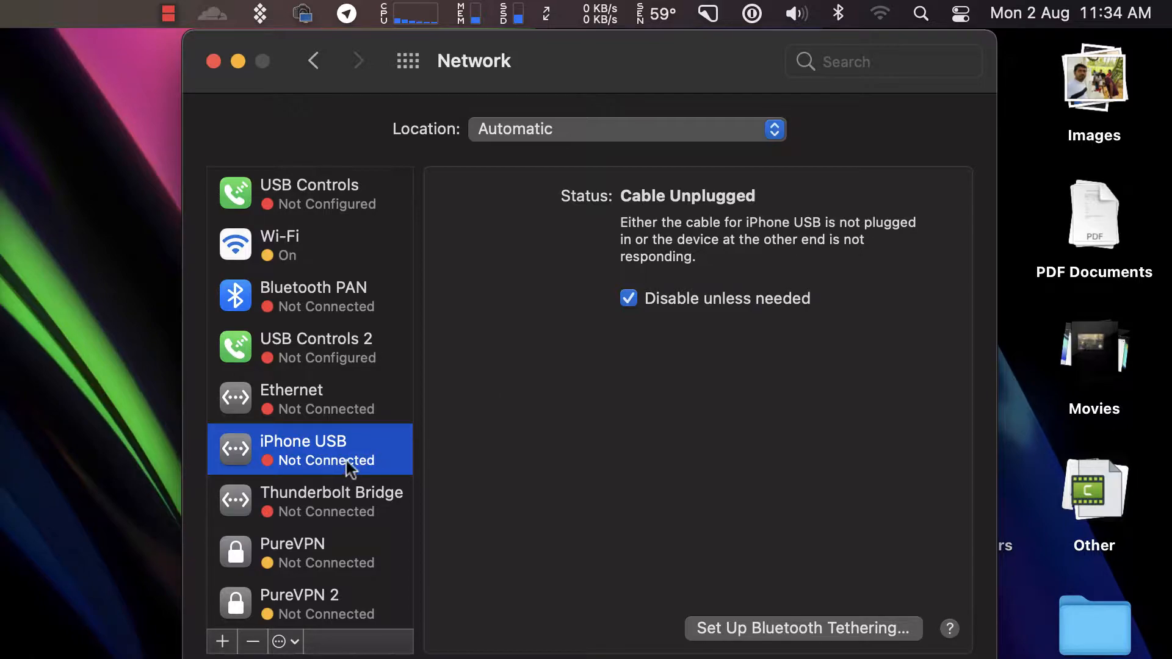
pyautogui.moveTo(332, 457)
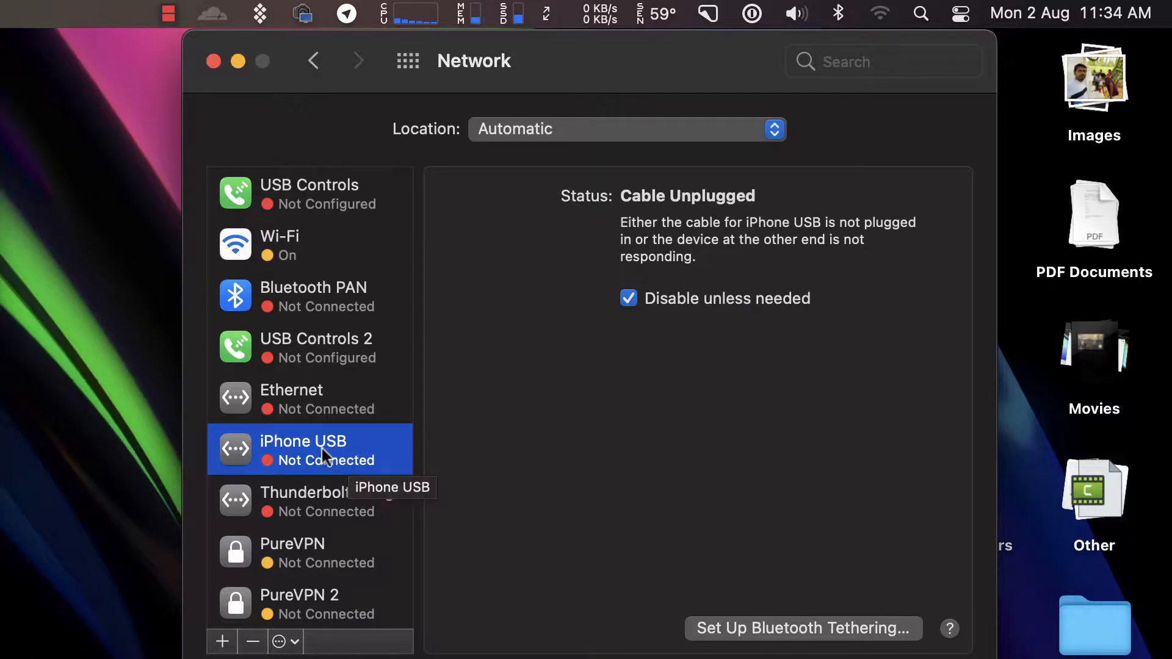
pyautogui.moveTo(346, 454)
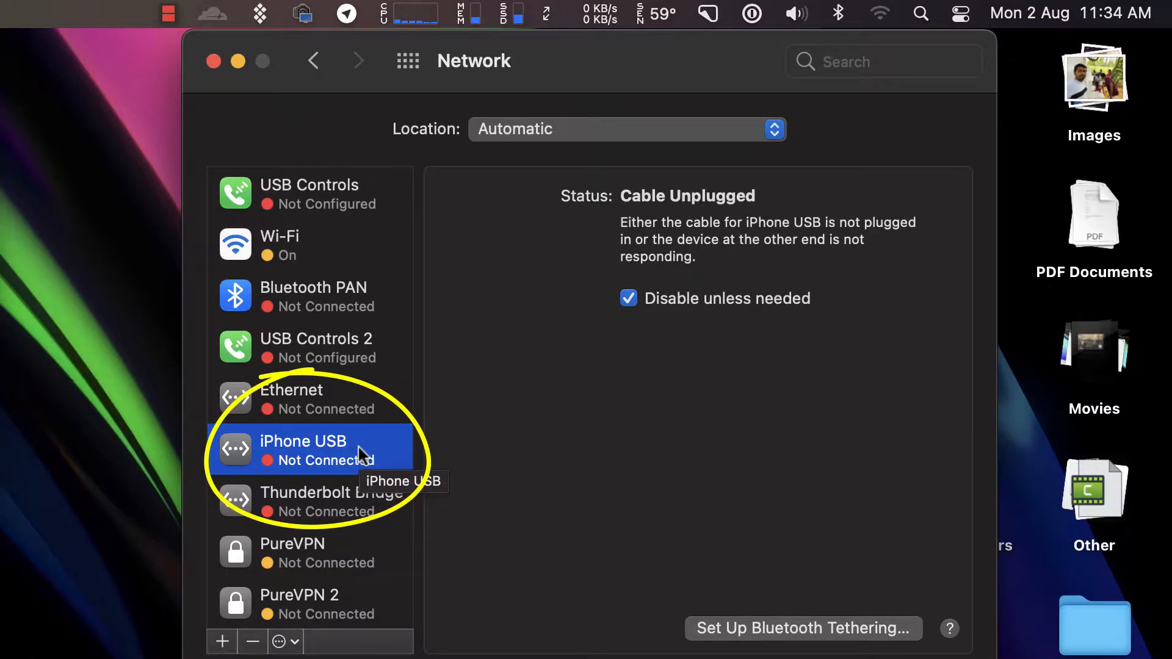
pyautogui.moveTo(415, 325)
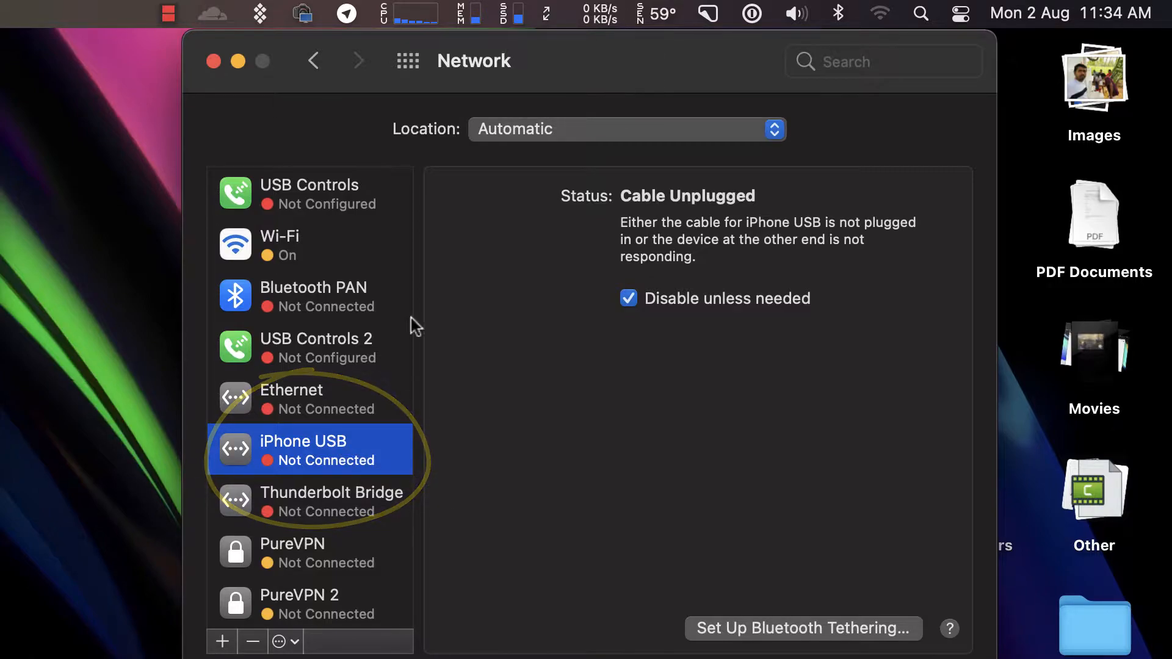
pyautogui.moveTo(326, 460)
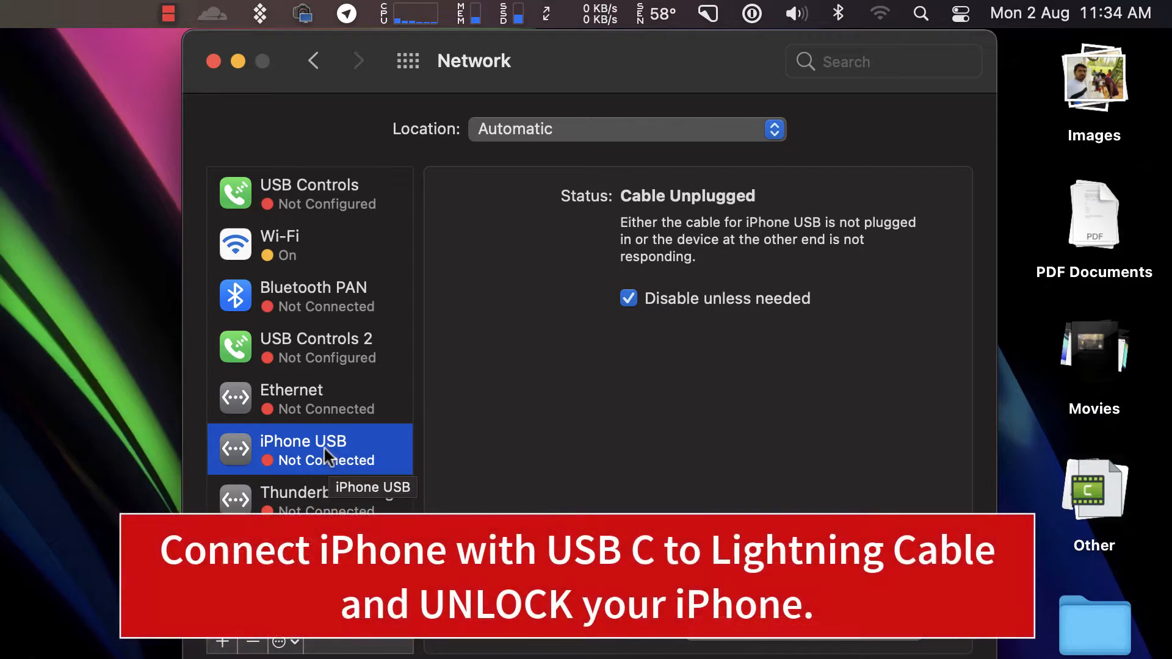
pyautogui.moveTo(338, 459)
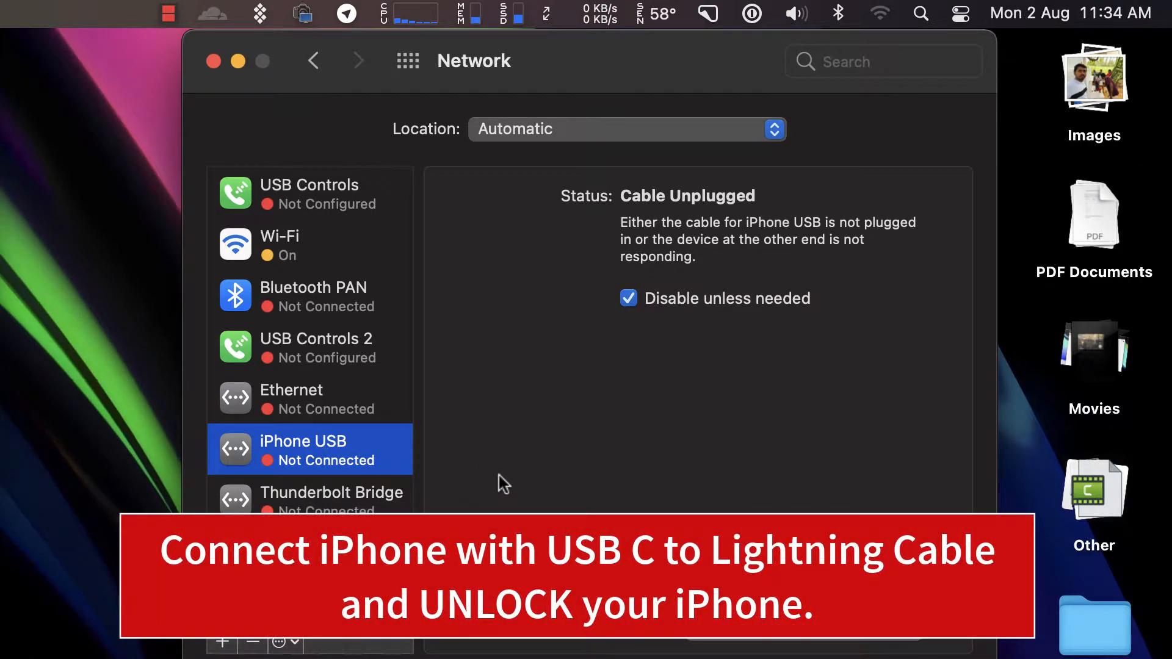
# Step: Join the iPhone Personal Hotspot from the menu-bar Wi-Fi list
pyautogui.click(881, 14)
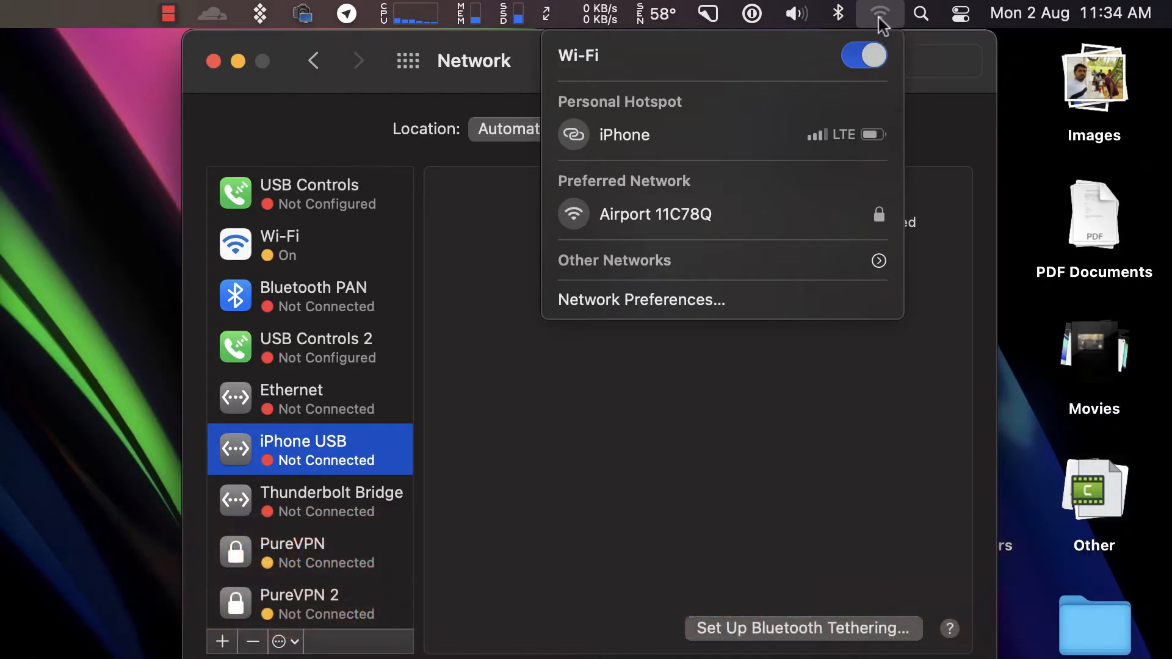
pyautogui.moveTo(865, 72)
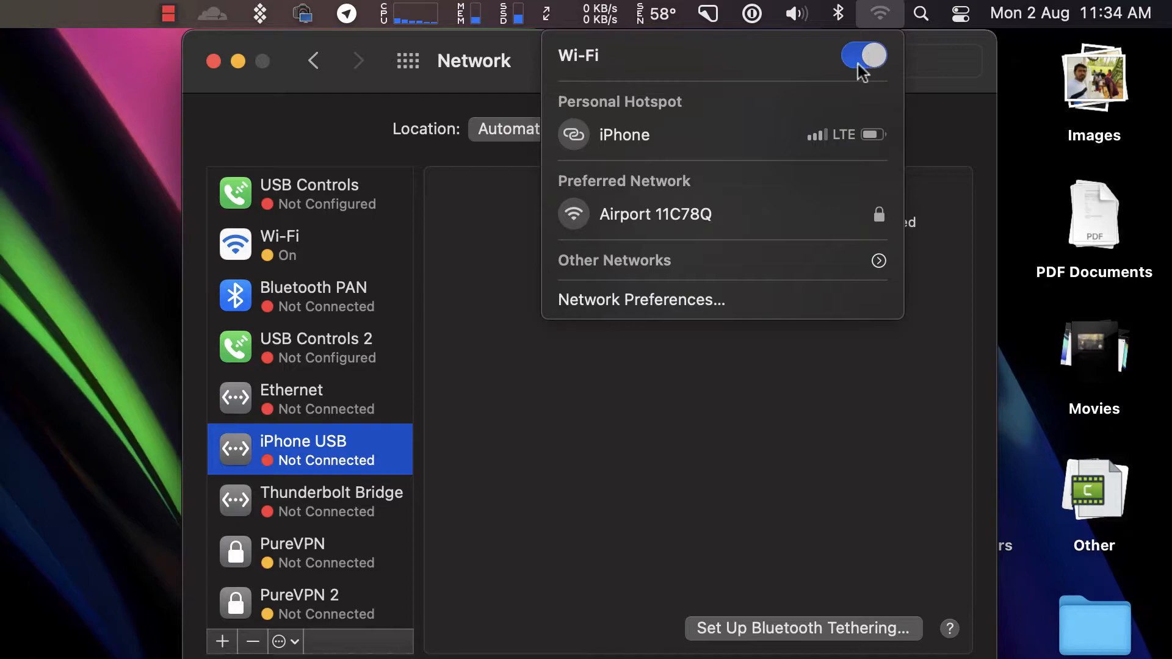
pyautogui.moveTo(647, 136)
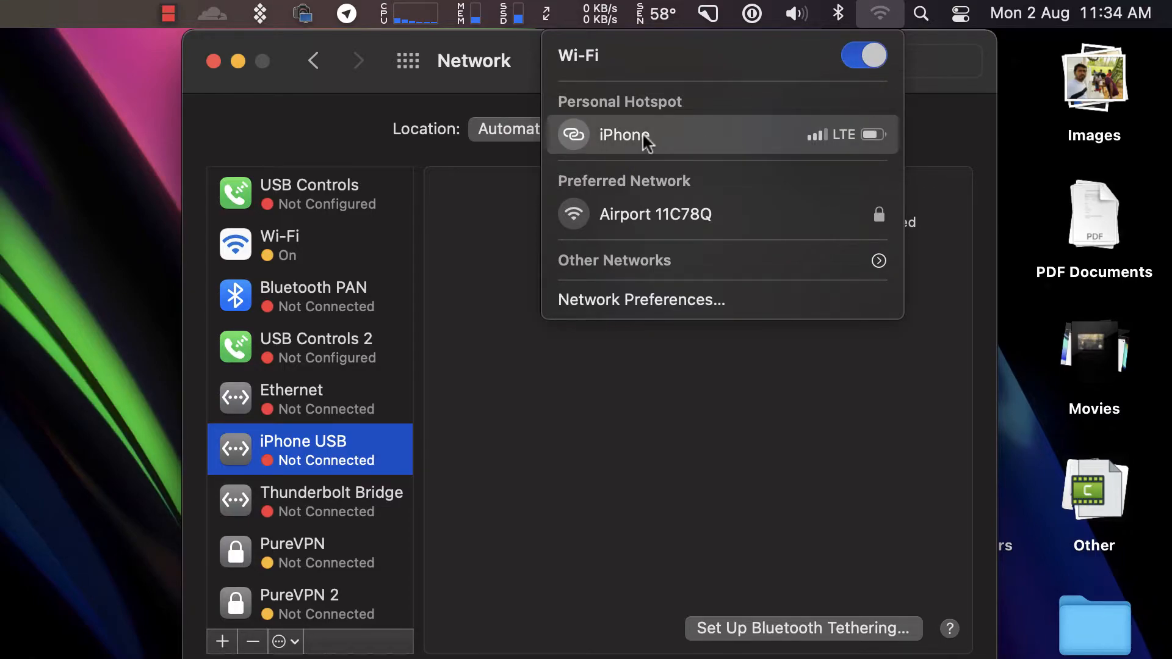
pyautogui.moveTo(635, 142)
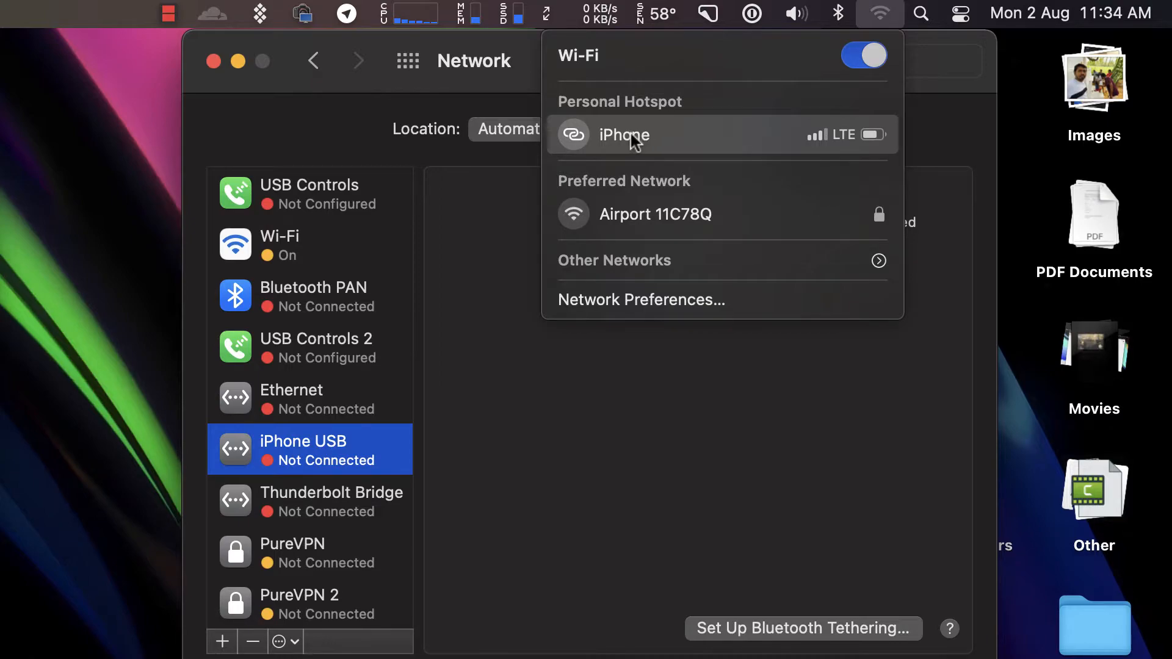
pyautogui.click(624, 136)
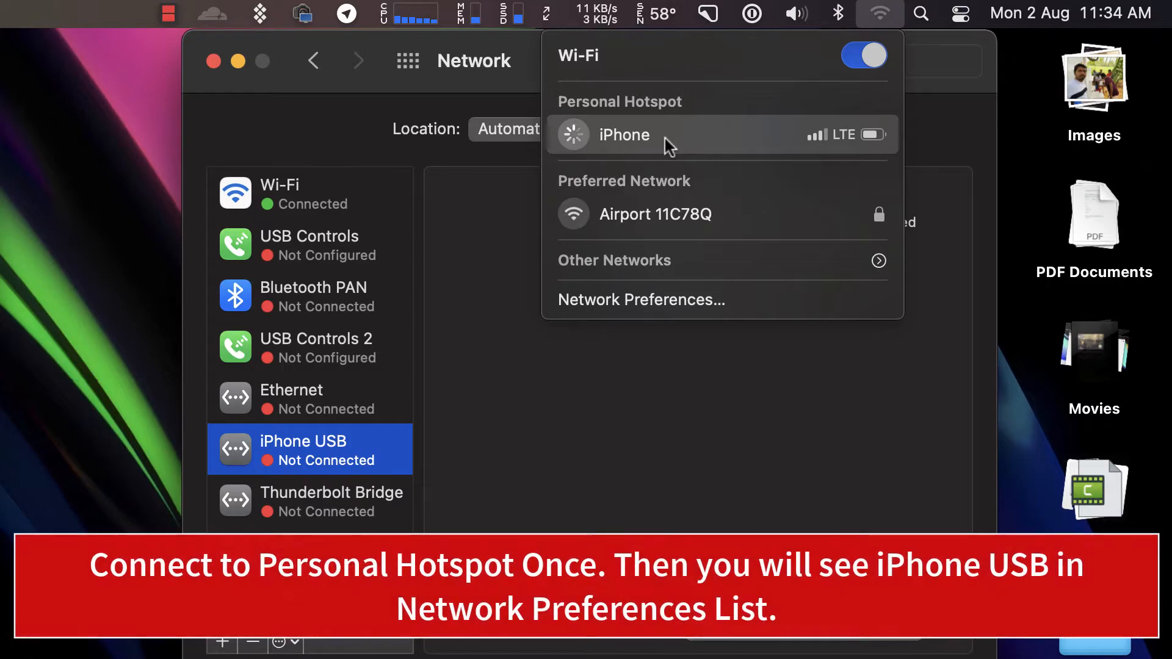
pyautogui.click(624, 135)
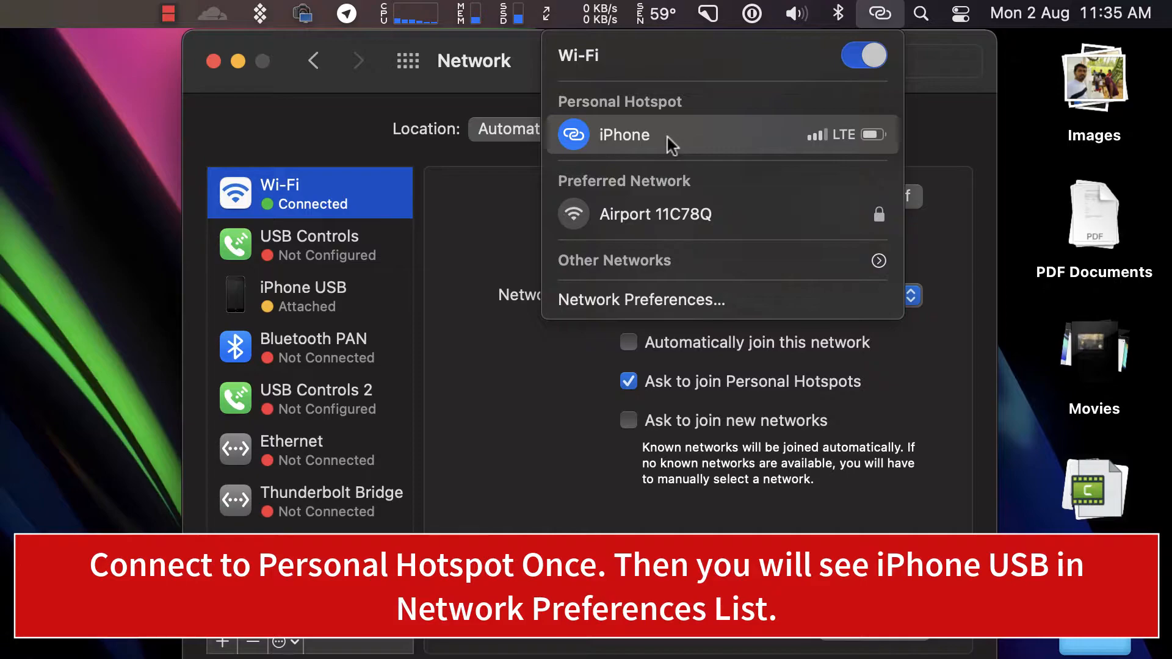
pyautogui.moveTo(606, 177)
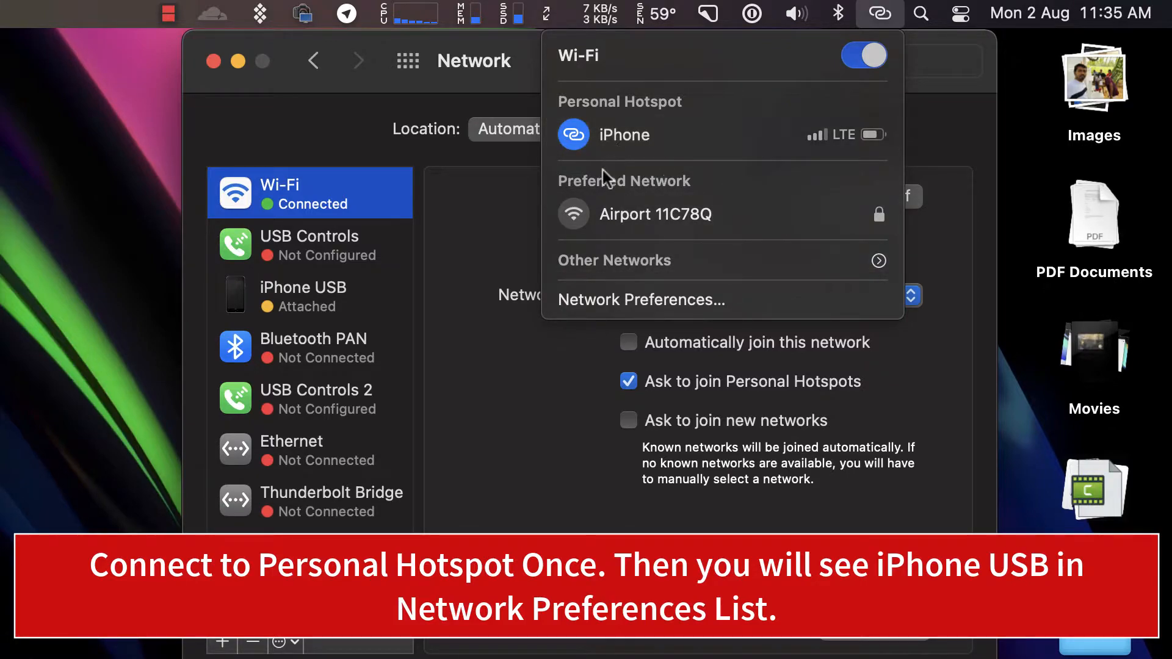
pyautogui.moveTo(667, 145)
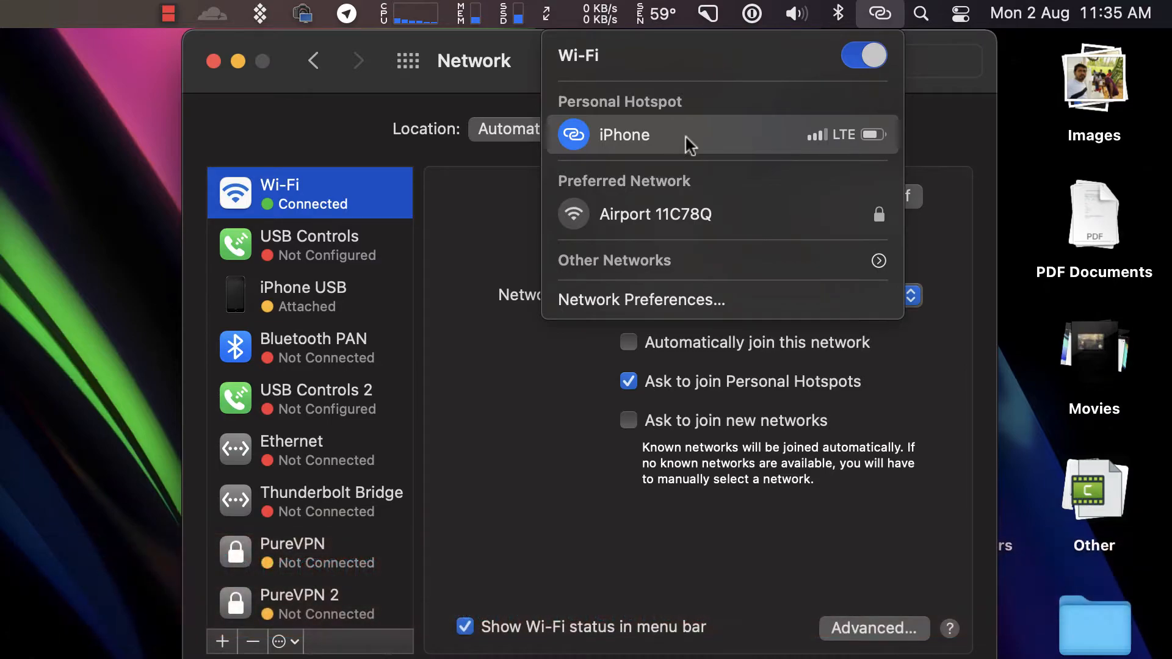
pyautogui.moveTo(478, 249)
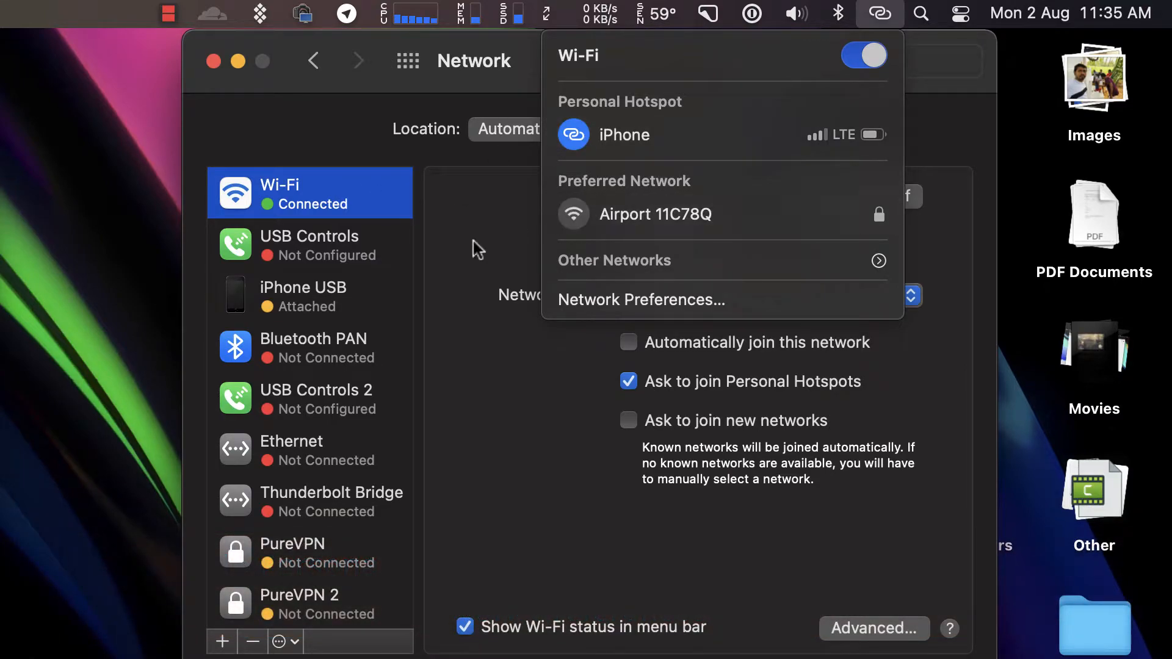
pyautogui.moveTo(800, 82)
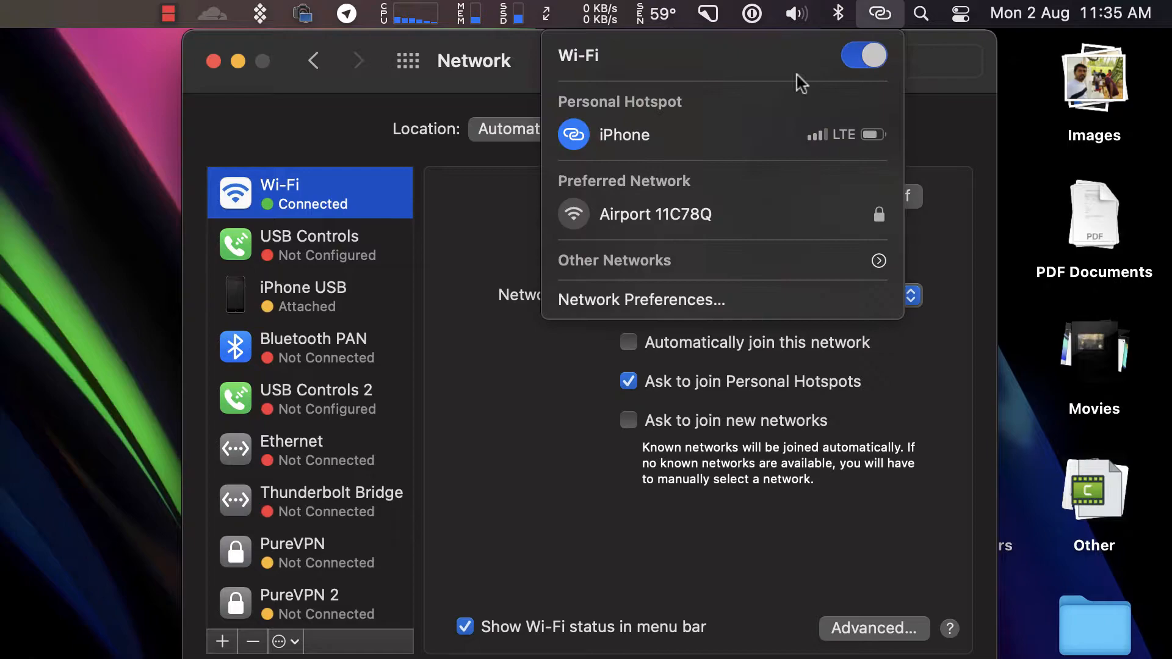
pyautogui.moveTo(647, 157)
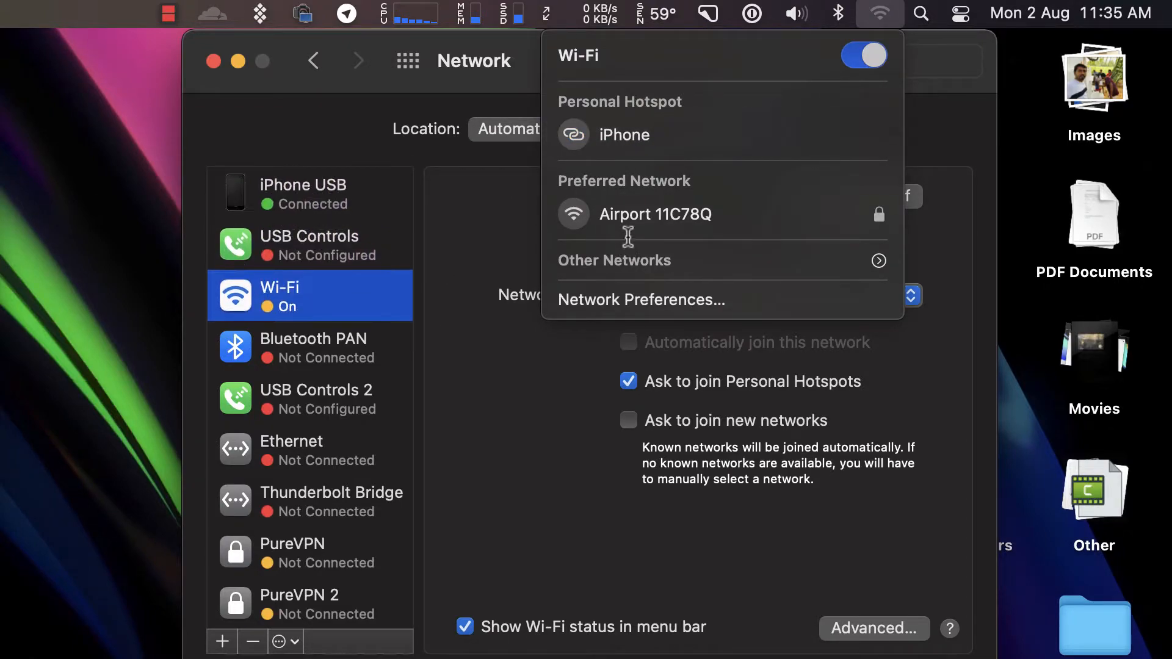
pyautogui.moveTo(693, 170)
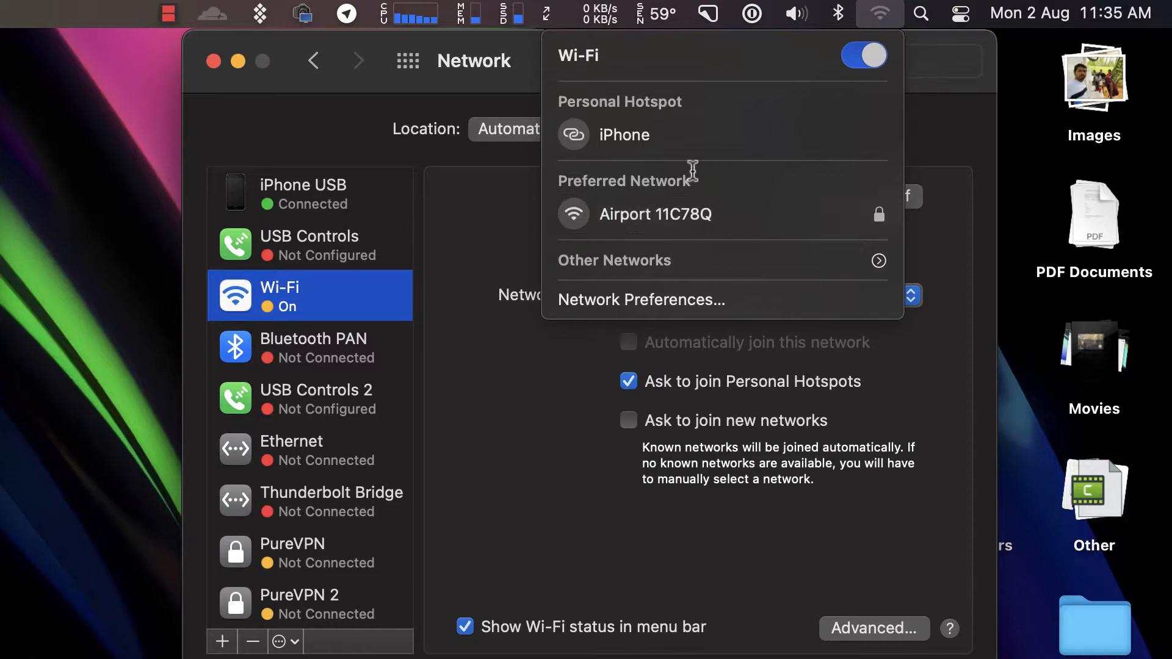
pyautogui.moveTo(679, 155)
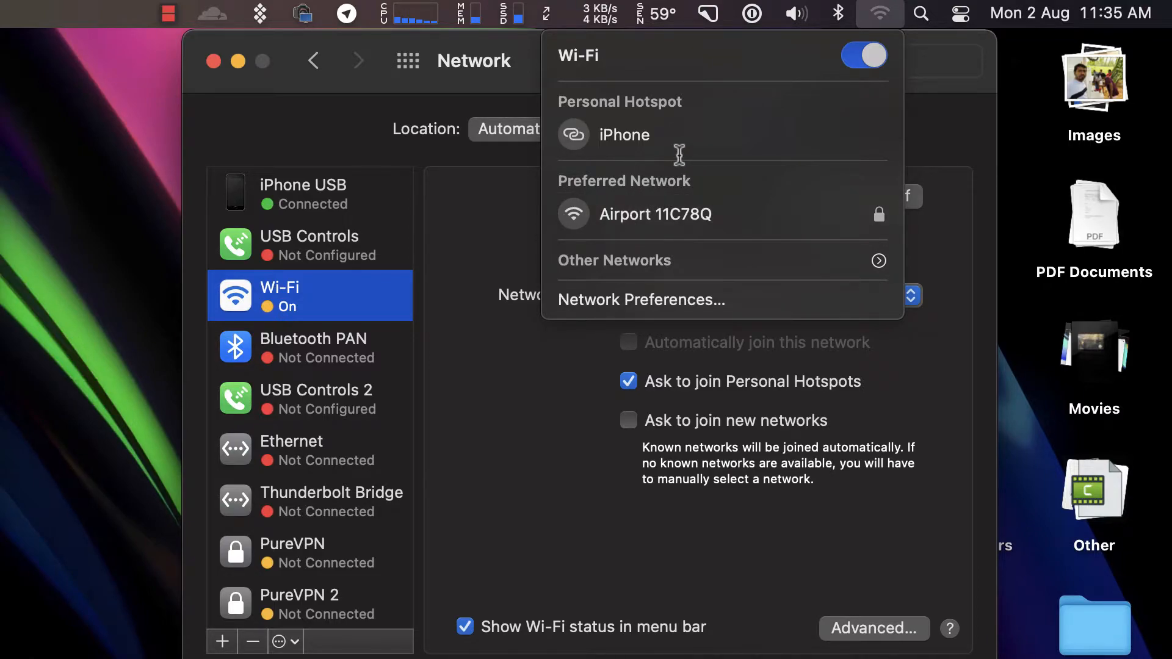
pyautogui.moveTo(654, 213)
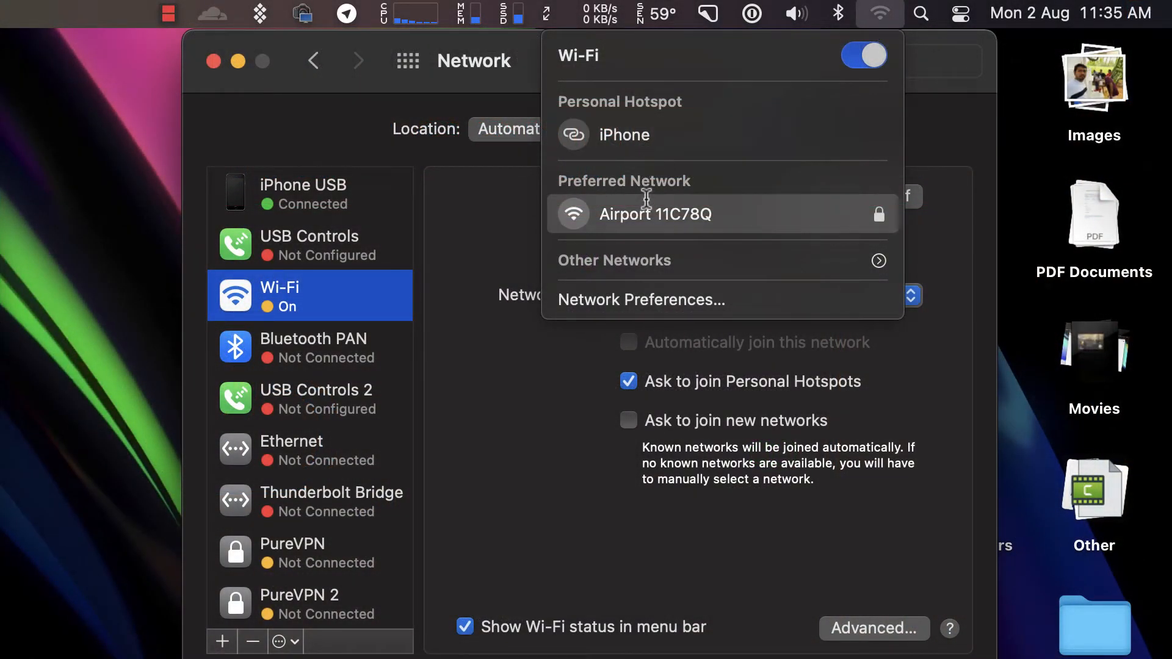
pyautogui.moveTo(667, 231)
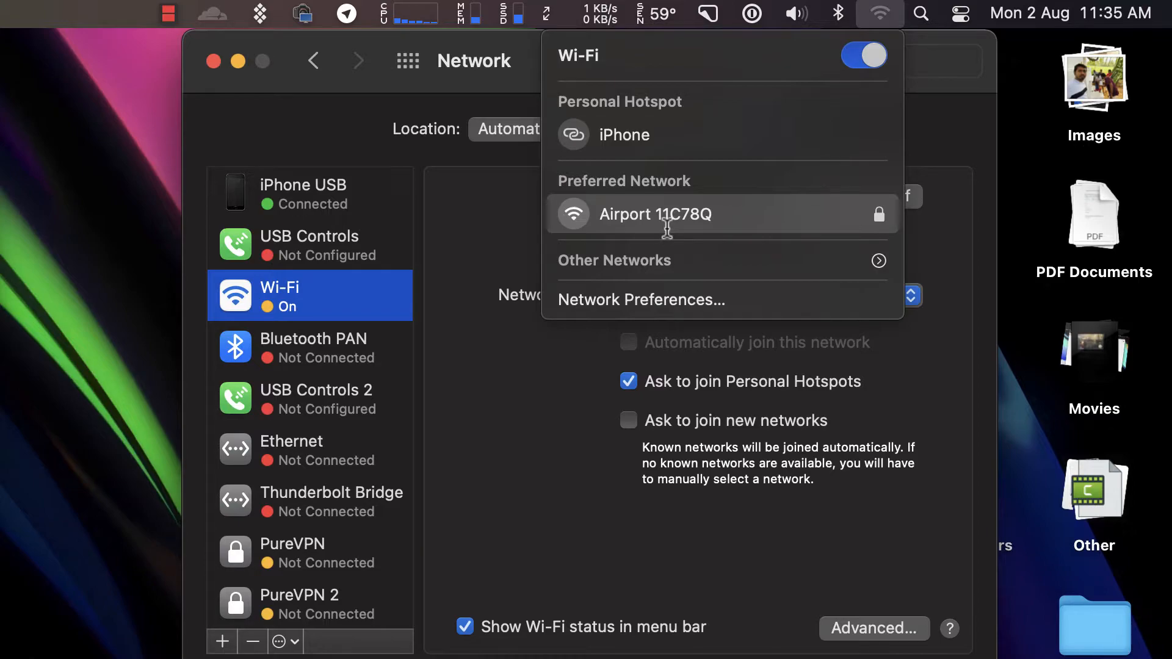
pyautogui.moveTo(664, 209)
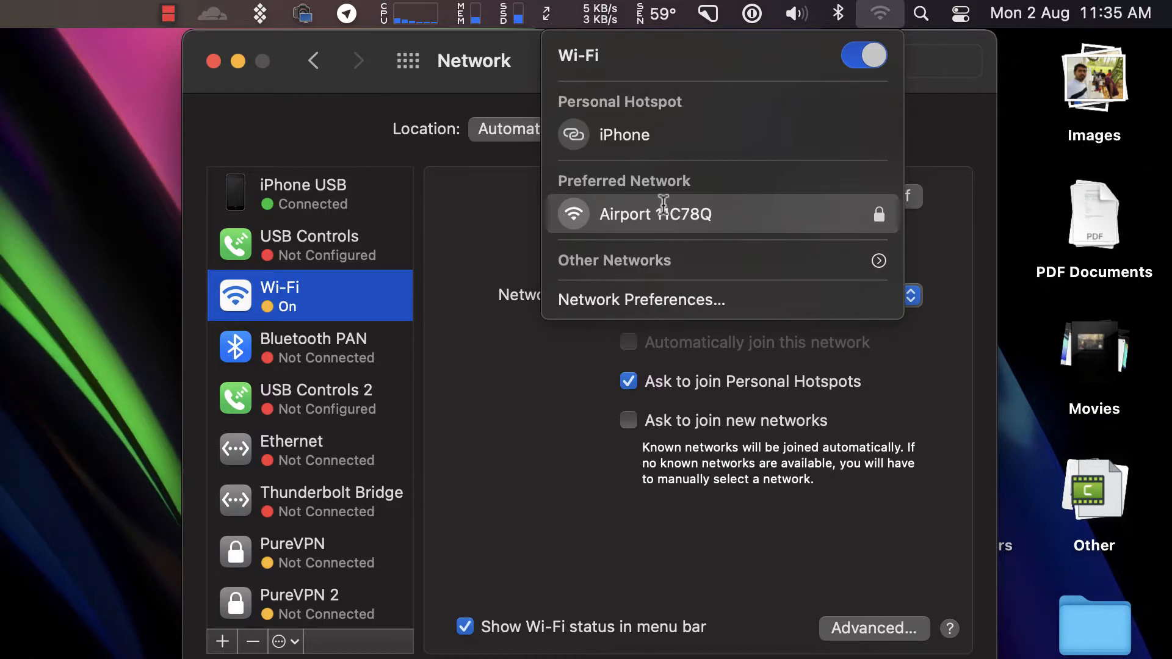
pyautogui.moveTo(658, 215)
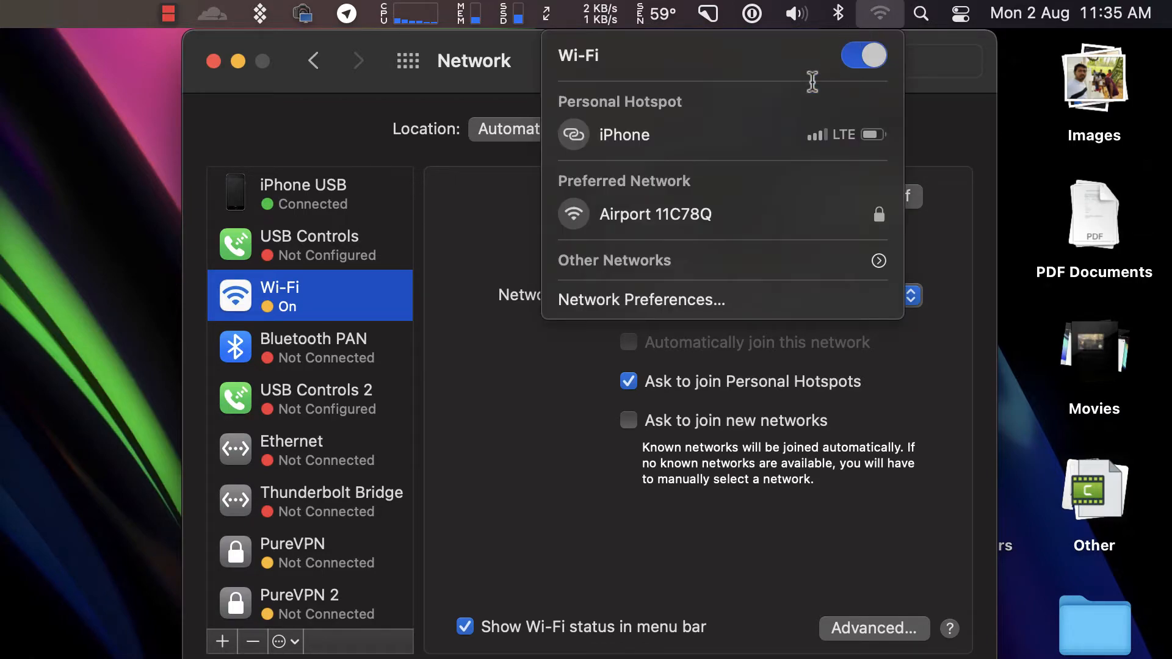
# Step: Join the Airport 11C78Q network from the Wi-Fi menu
pyautogui.click(657, 215)
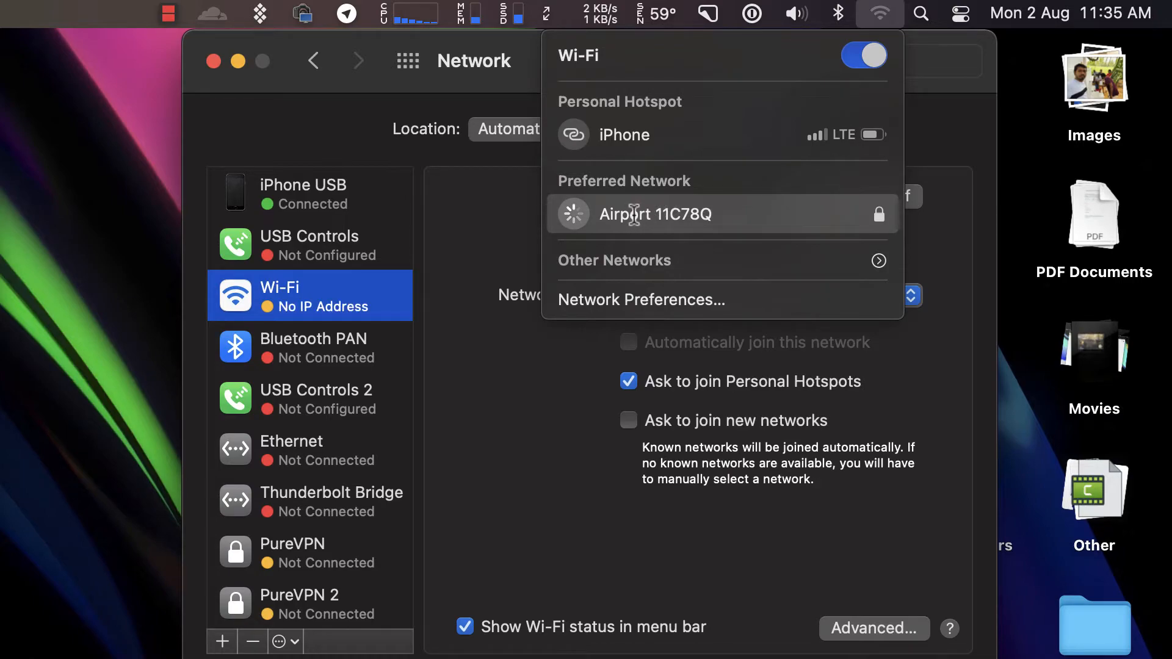
# Step: Retry Airport 11C78Q, then show iPhone USB details: Connected, IP 172.20.10.2
pyautogui.click(654, 215)
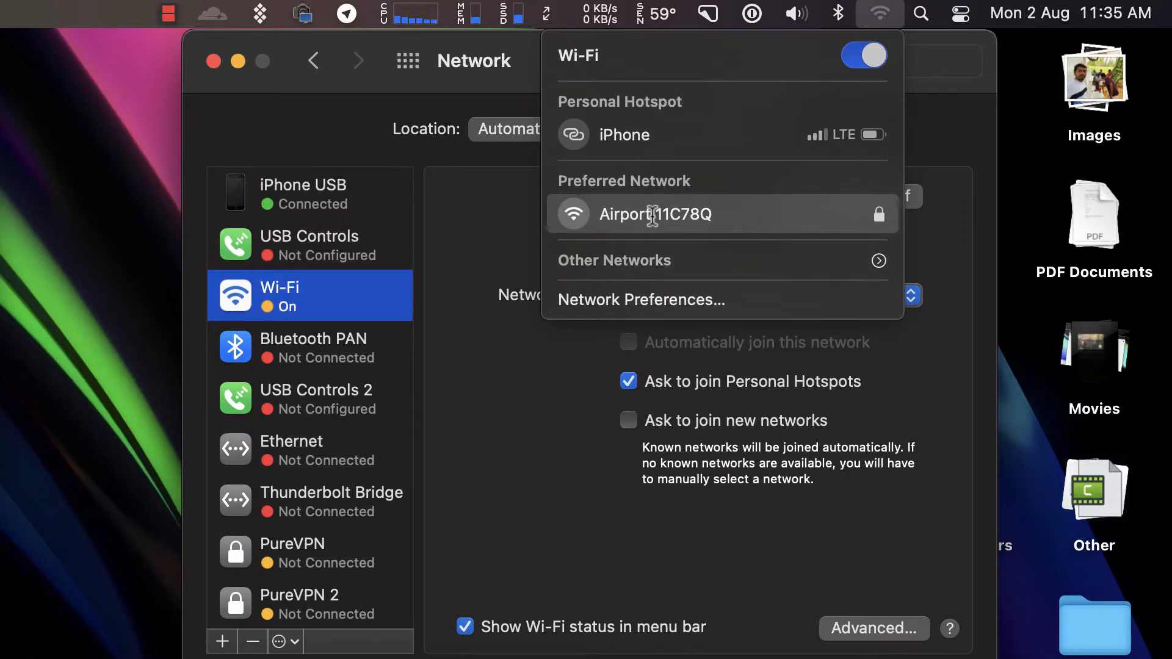
pyautogui.moveTo(322, 142)
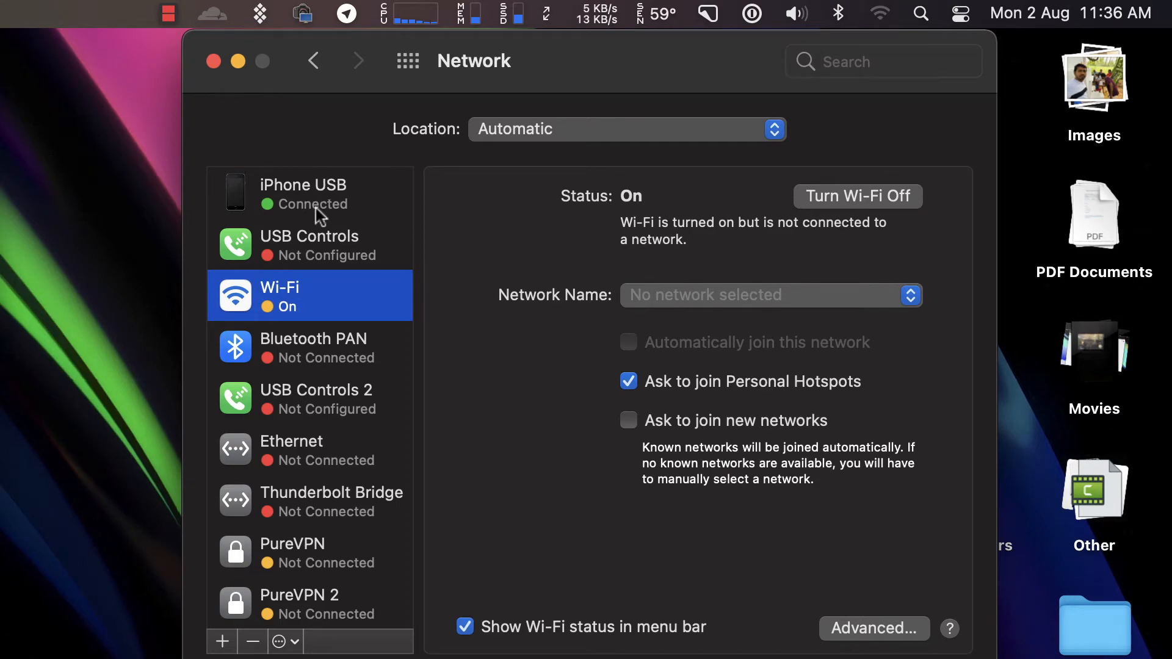
pyautogui.moveTo(320, 211)
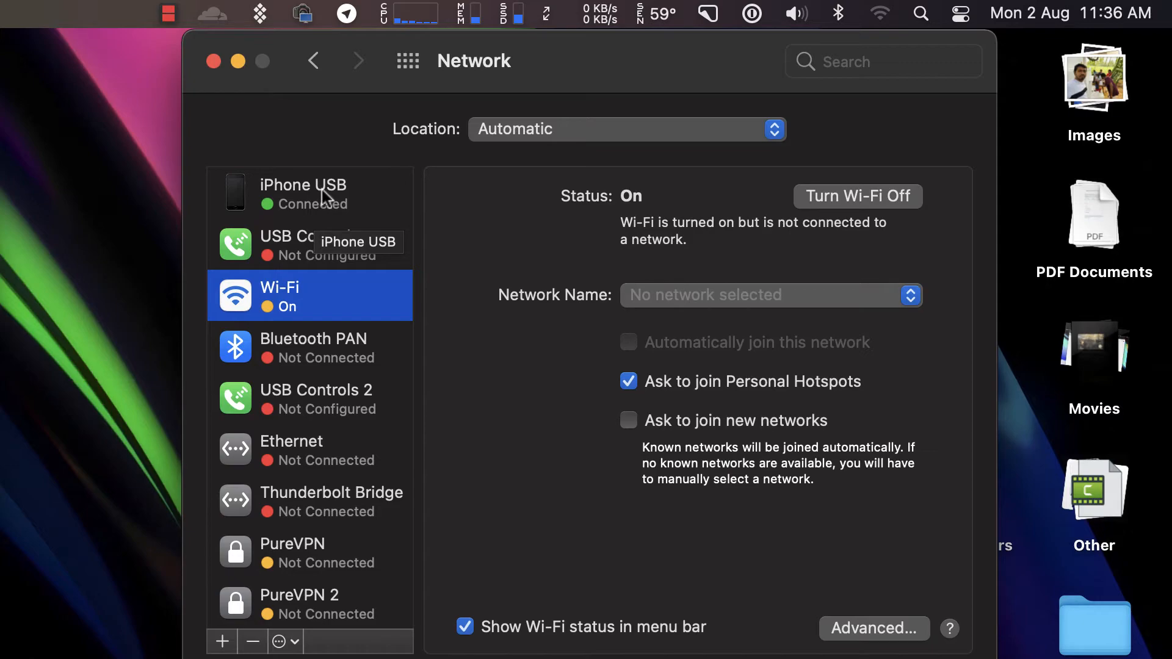
pyautogui.click(309, 191)
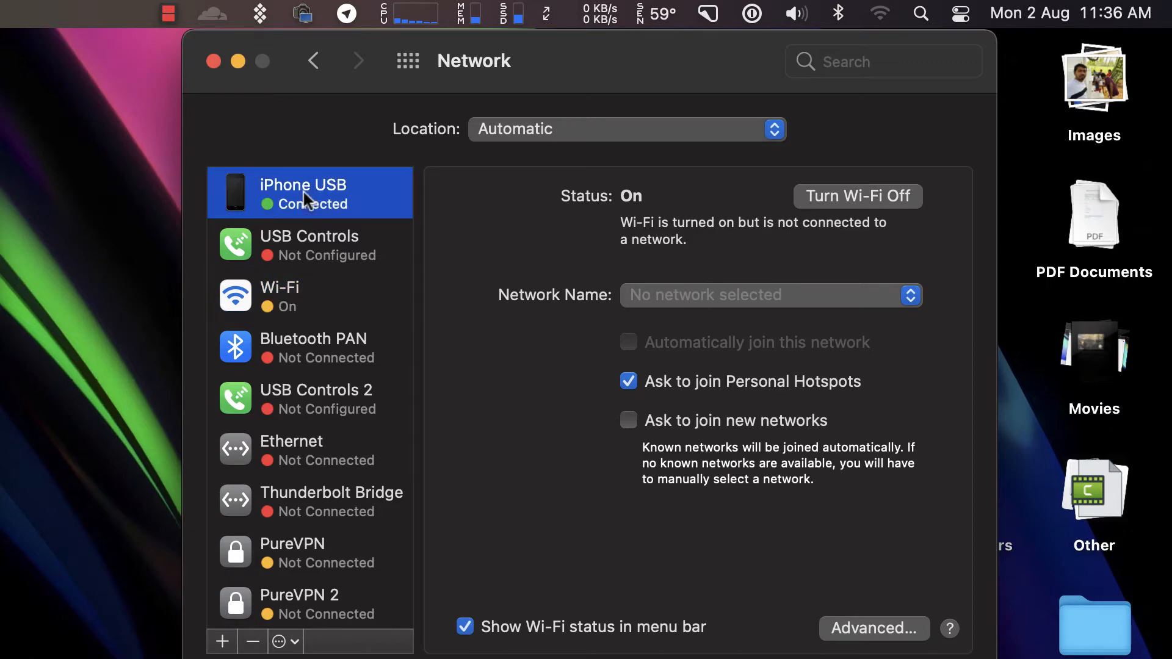
pyautogui.click(309, 193)
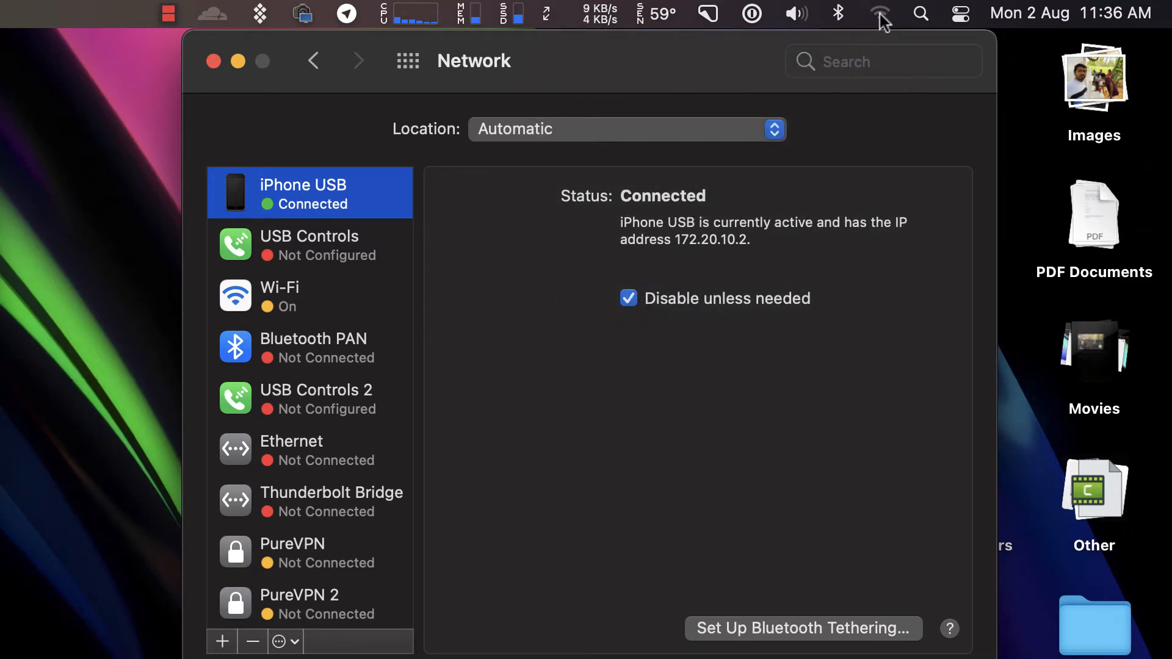
# Step: Rejoin the iPhone hotspot so Wi-Fi gets 172.20.10.3, then return to the Network pane
pyautogui.click(880, 14)
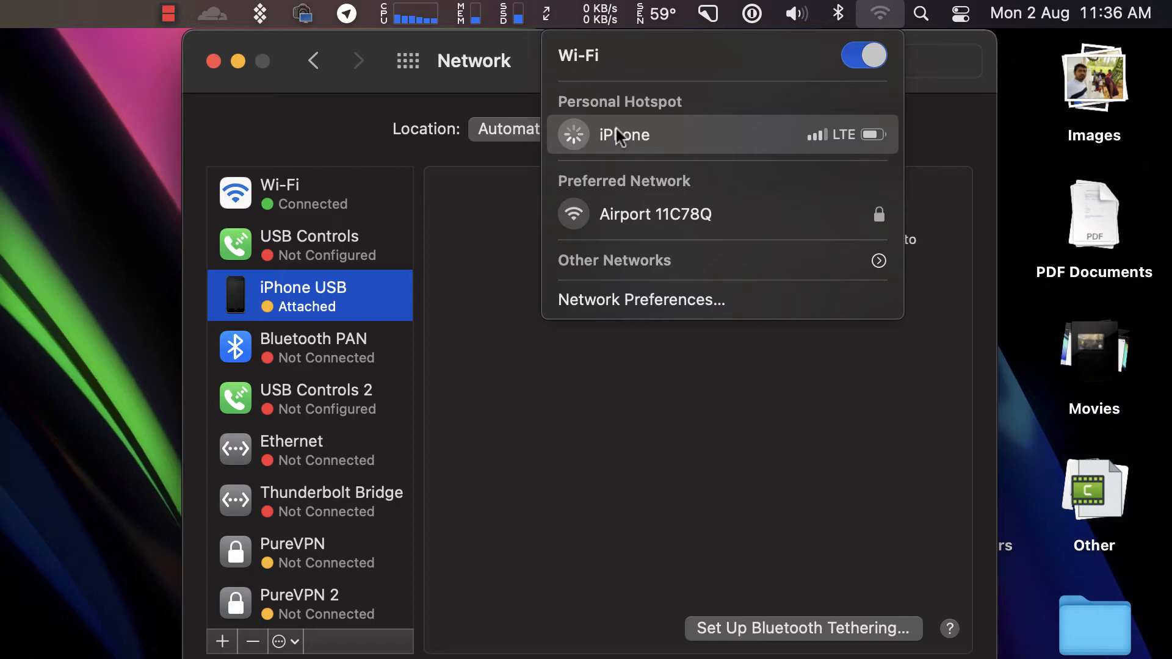
pyautogui.click(624, 135)
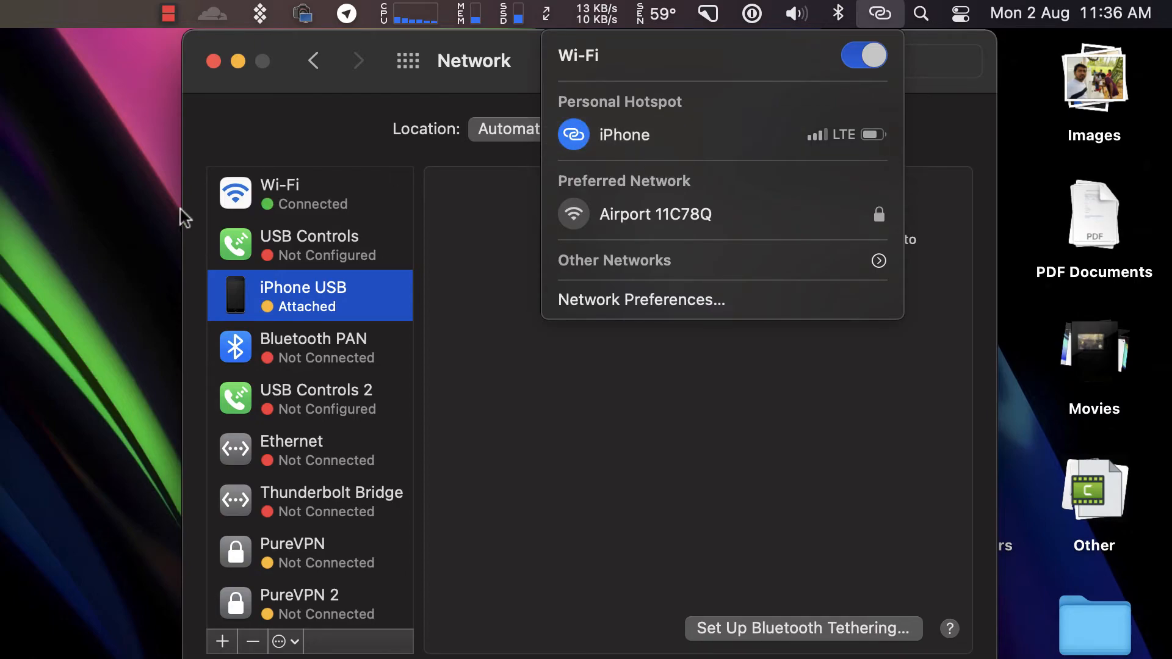
pyautogui.click(309, 193)
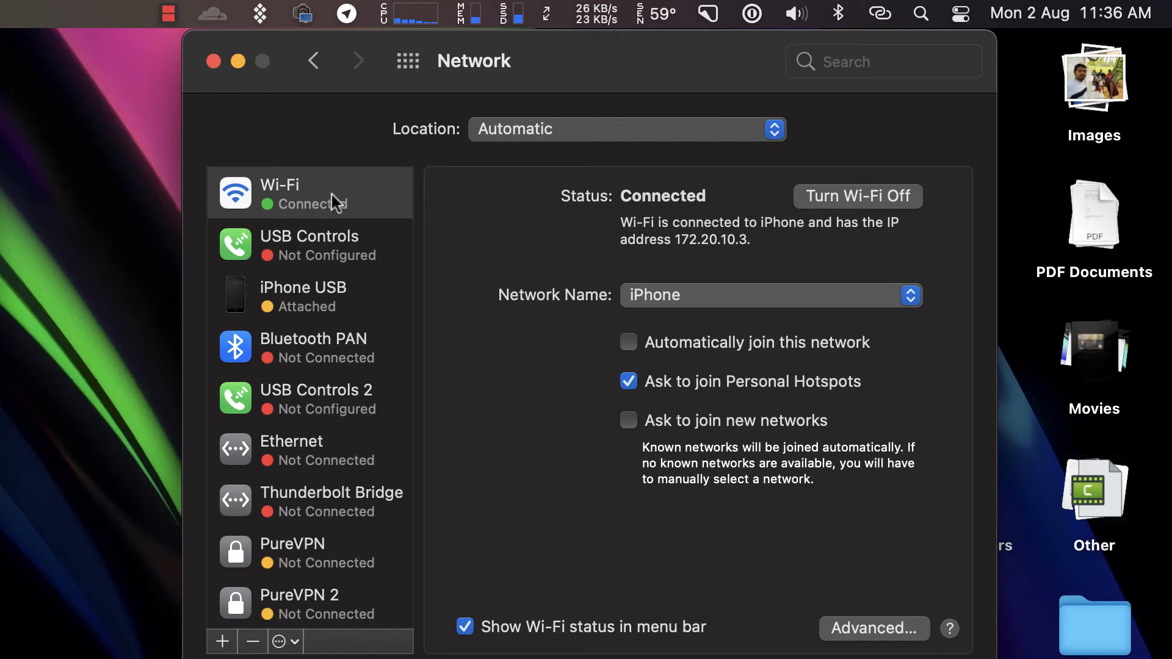
pyautogui.click(879, 13)
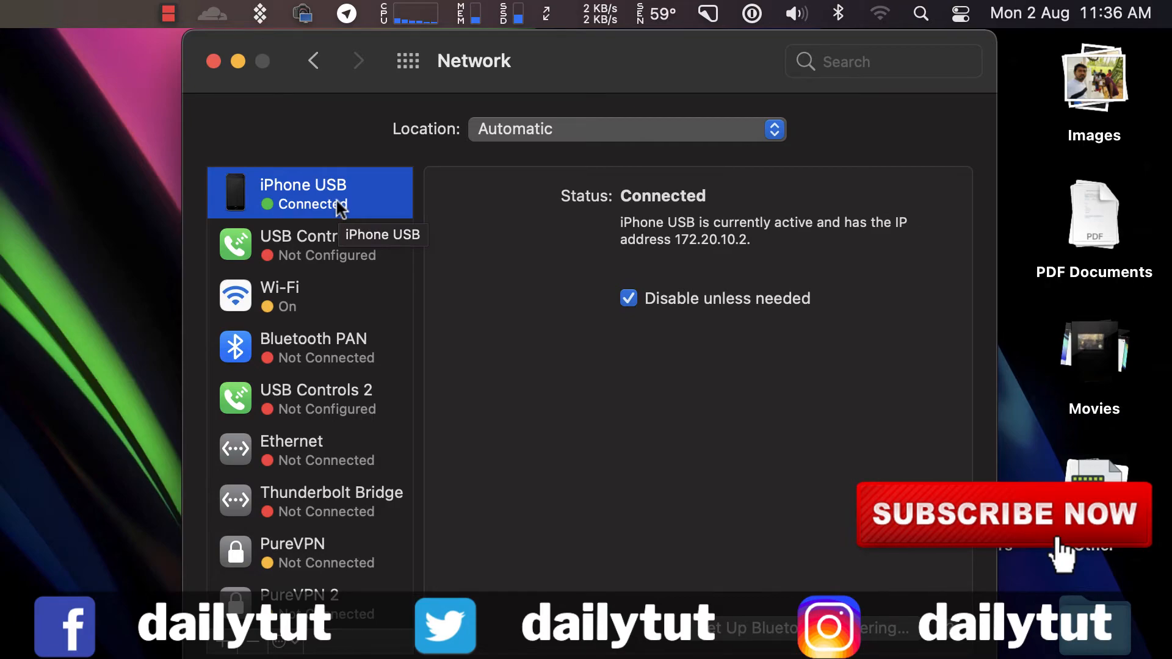
pyautogui.moveTo(344, 207)
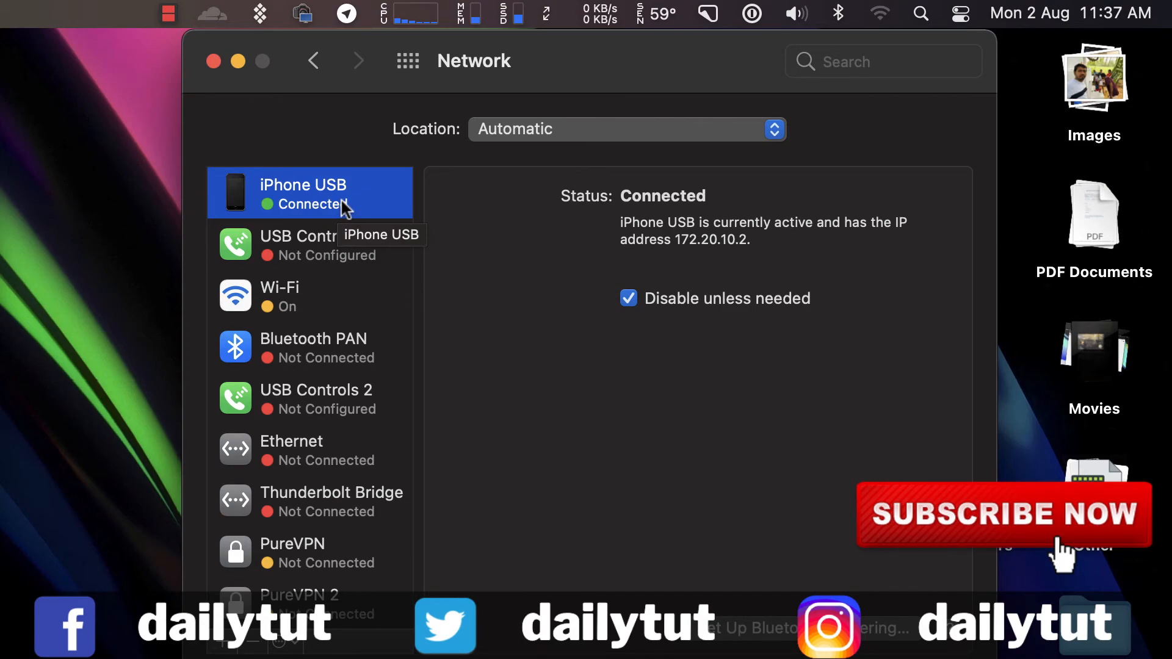
pyautogui.moveTo(565, 448)
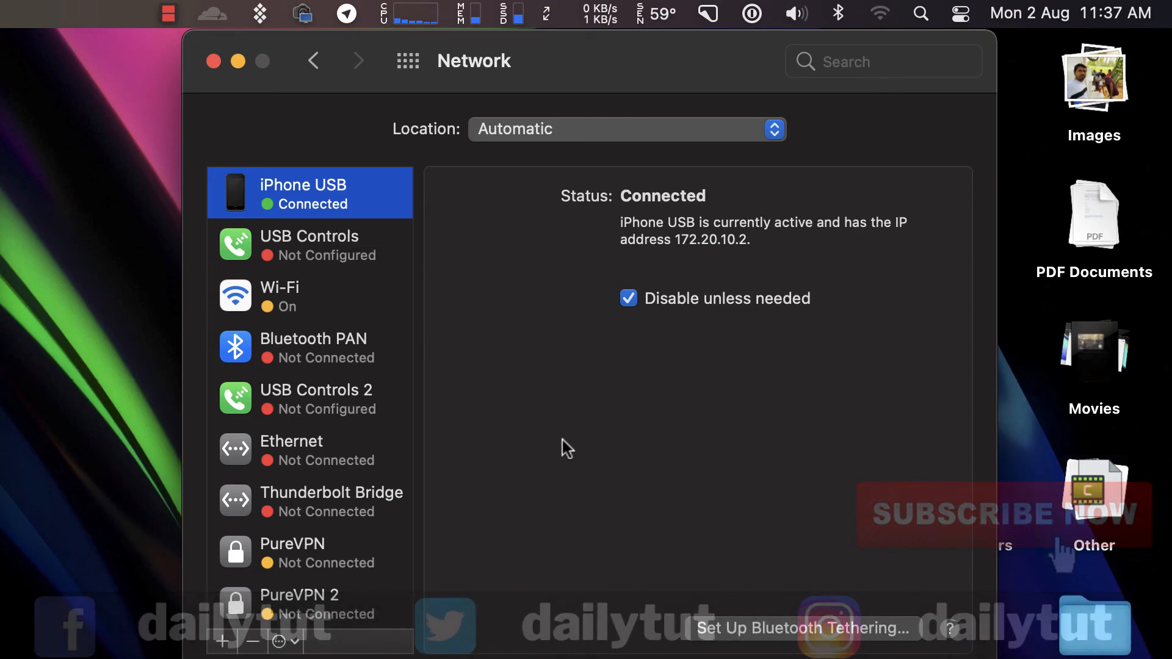